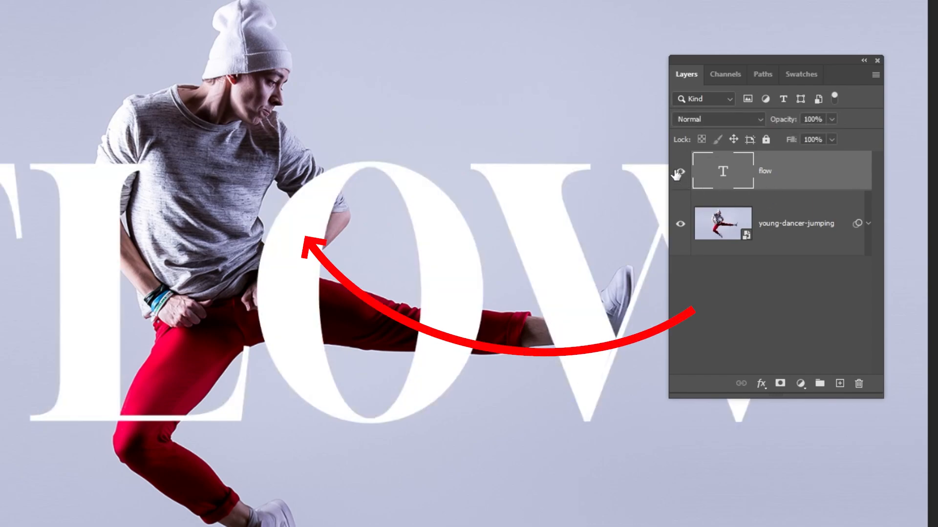
Add a layer mask to the FLOW text layer and switch to the Brush tool
left_click(680, 171)
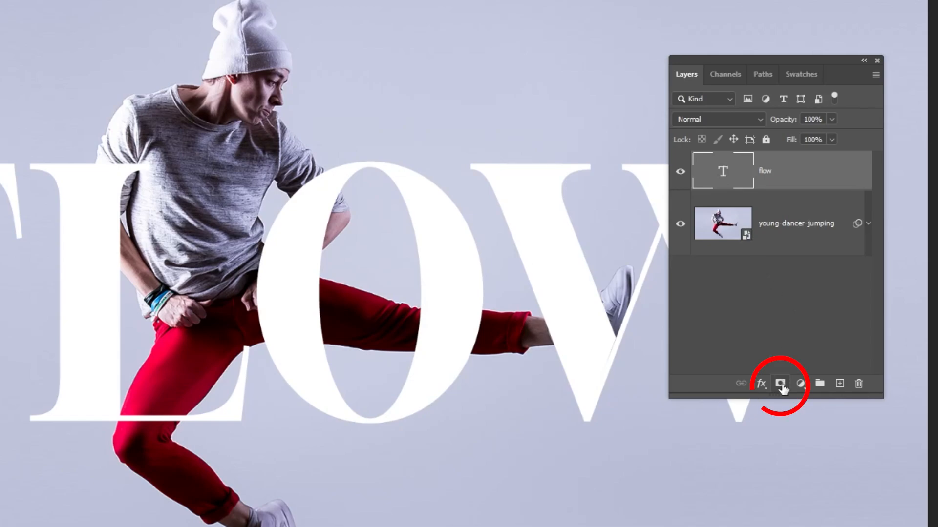
left_click(779, 383)
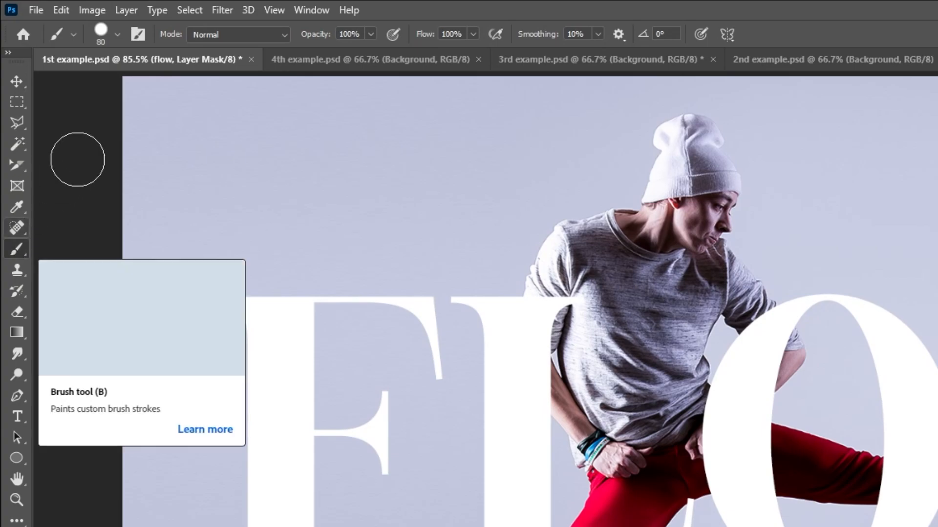
left_click(117, 34)
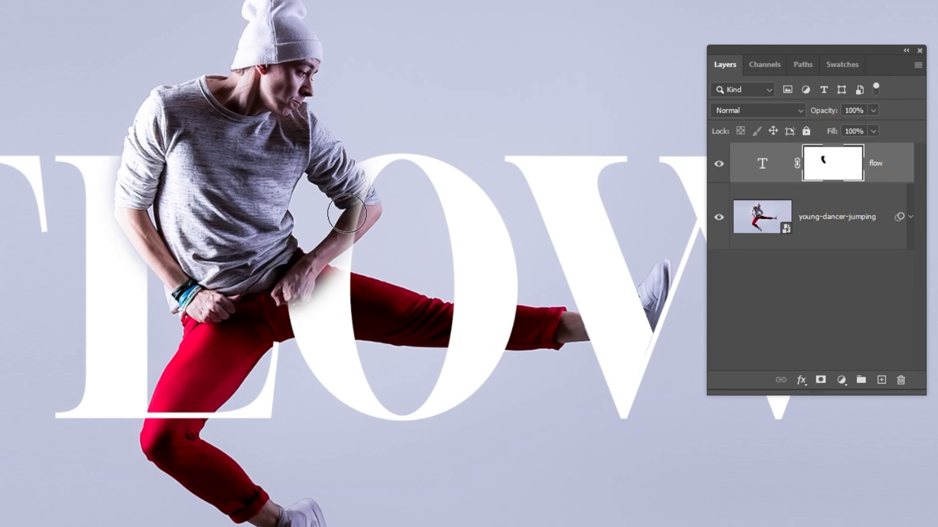
Paint the FLOW mask over the dancer's arm, thigh, leg and knee so they overlap the letters
left_click_drag(347, 216, 282, 284)
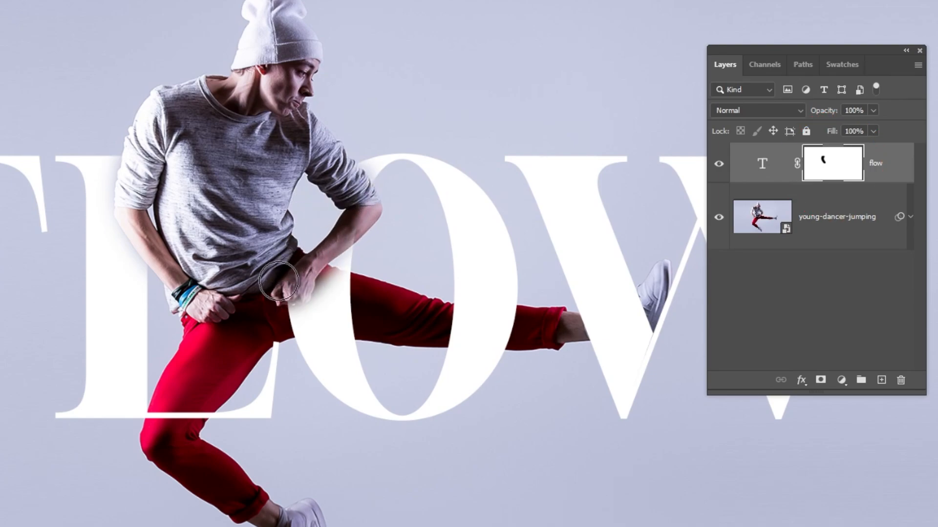
left_click(836, 163)
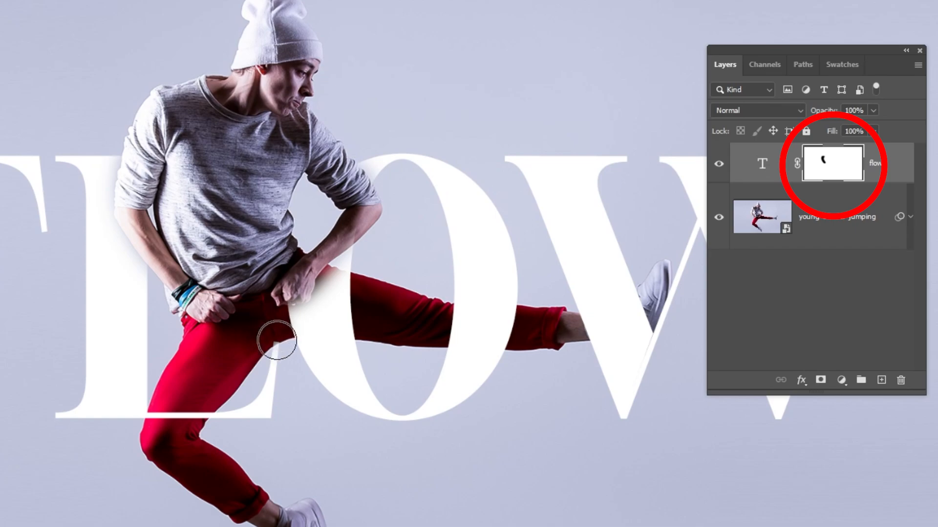
left_click_drag(281, 341, 261, 410)
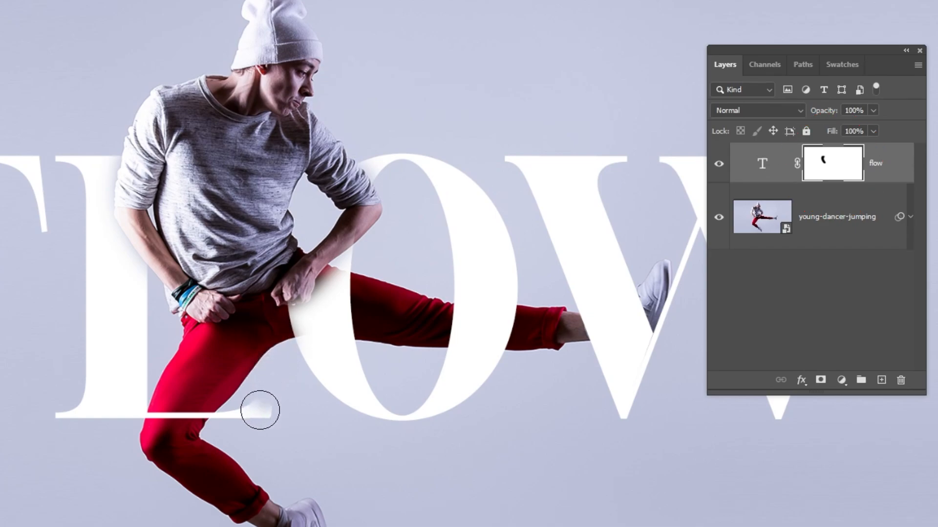
left_click_drag(260, 410, 158, 424)
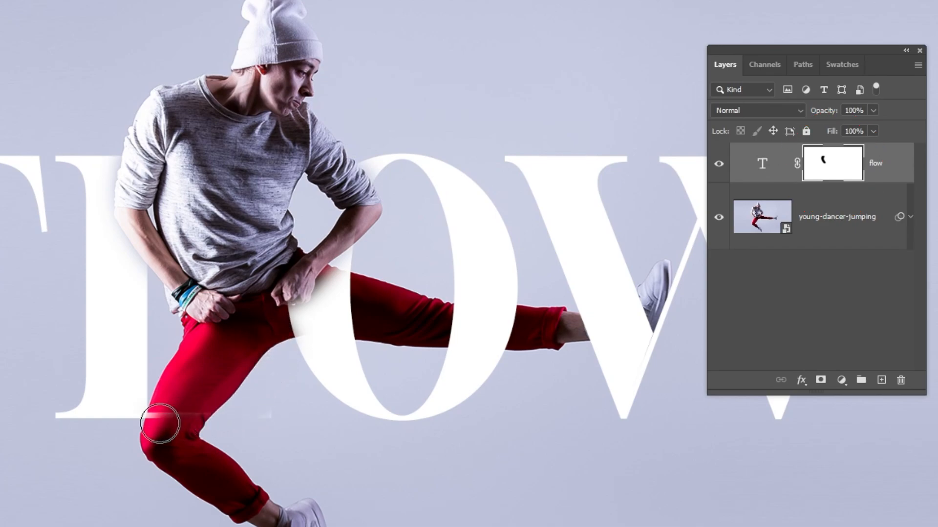
left_click_drag(162, 425, 328, 272)
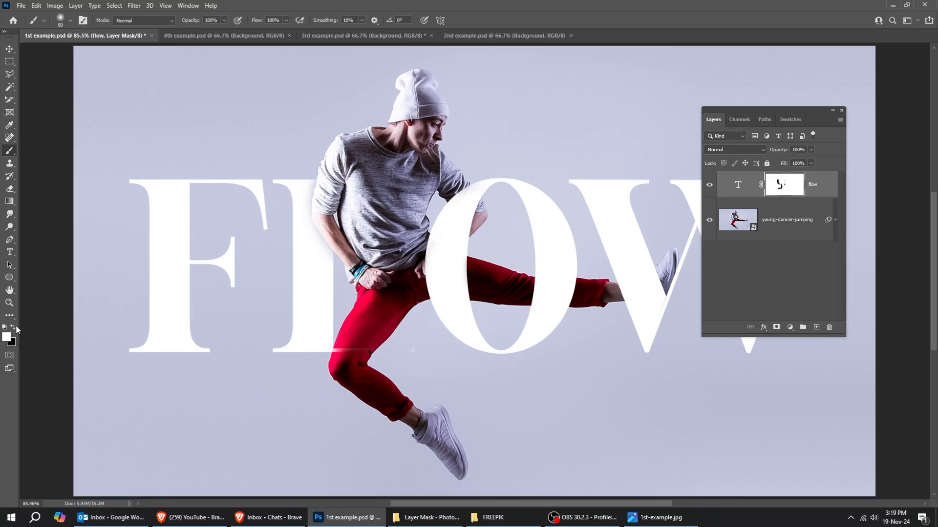
Run Select > Subject on the dancer and paint the FLOW mask around her shoulder
left_click(164, 9)
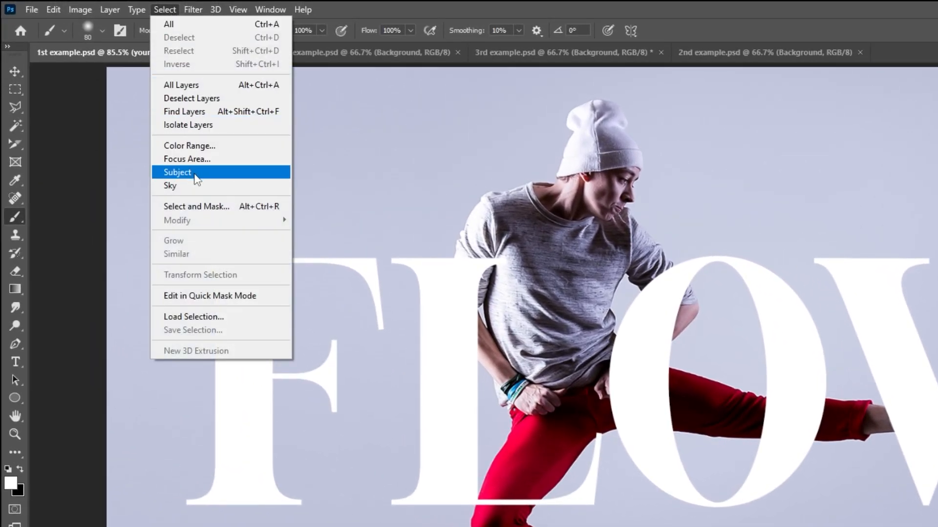
left_click(177, 172)
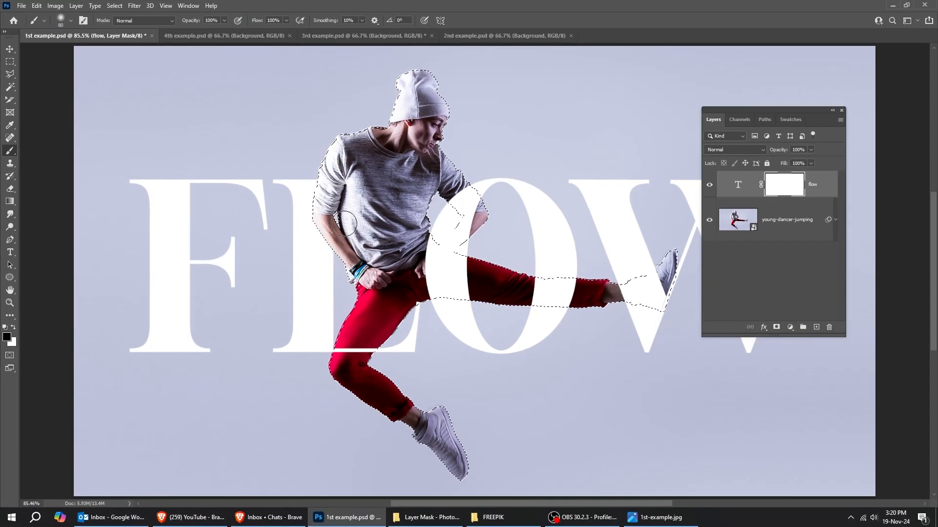
mouse_move(325, 175)
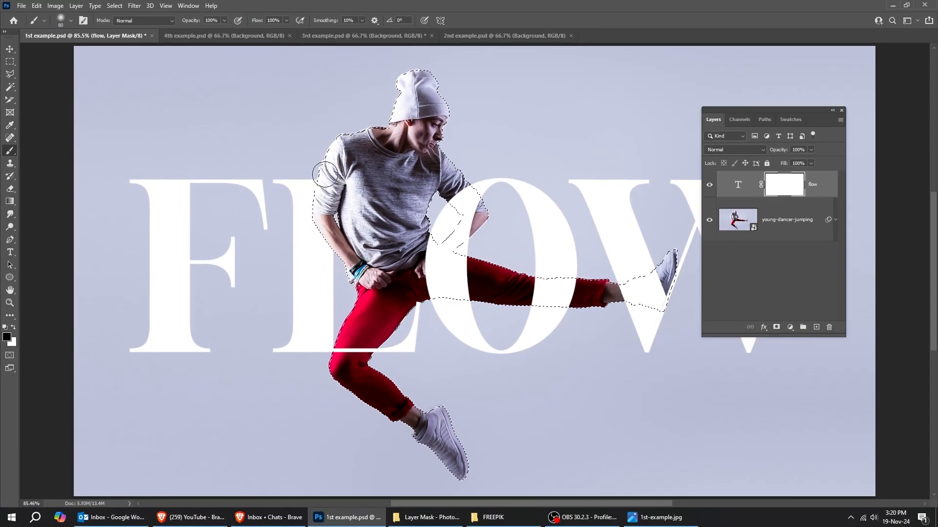
left_click_drag(326, 176, 365, 281)
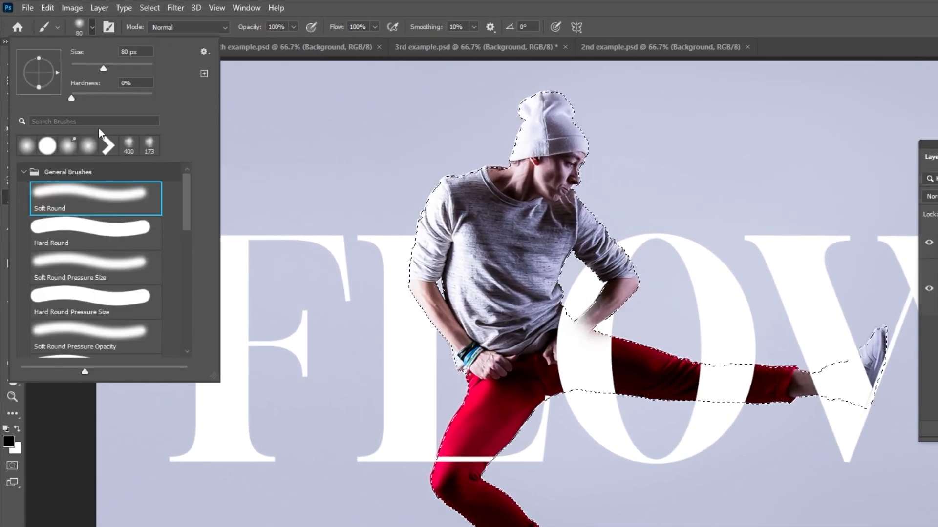
Choose the Soft Round brush preset
left_click(96, 232)
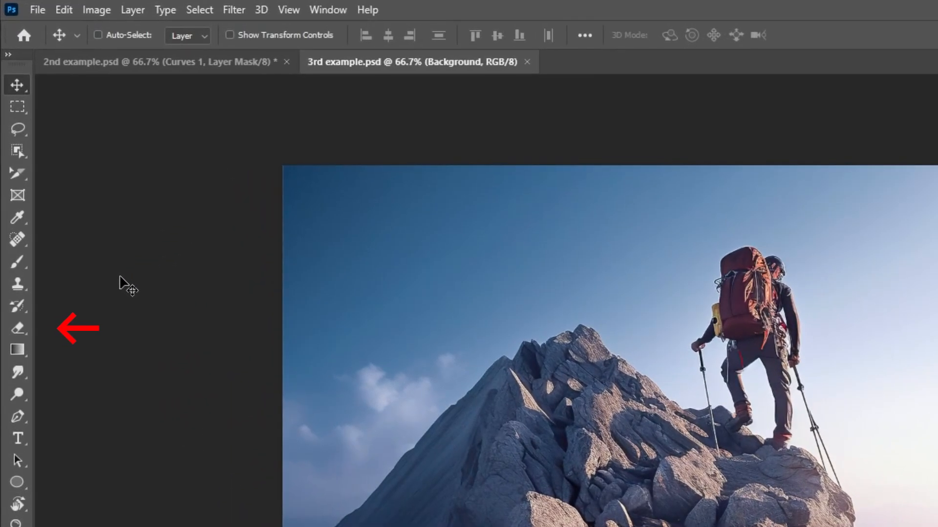
Unlock the hiker photo's Background layer and try the Eraser on the hiker, peak and sky
left_click(15, 328)
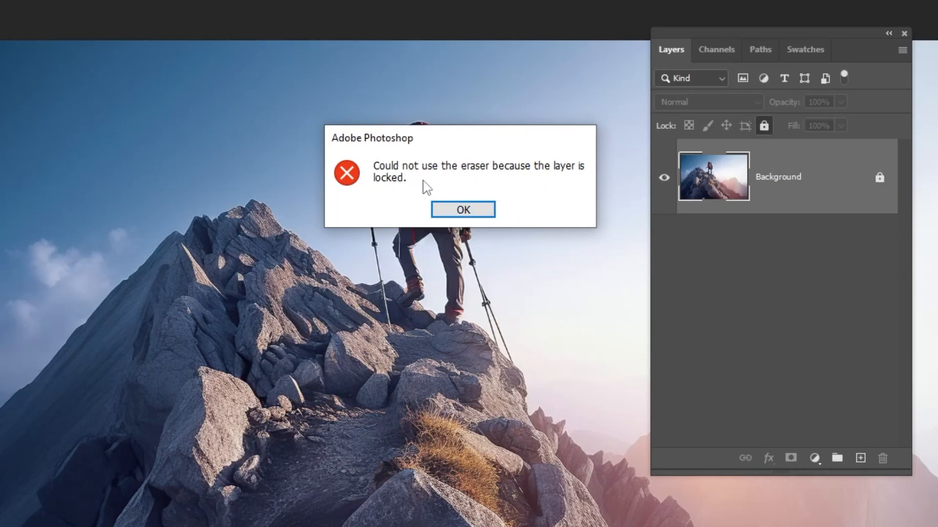
left_click(463, 209)
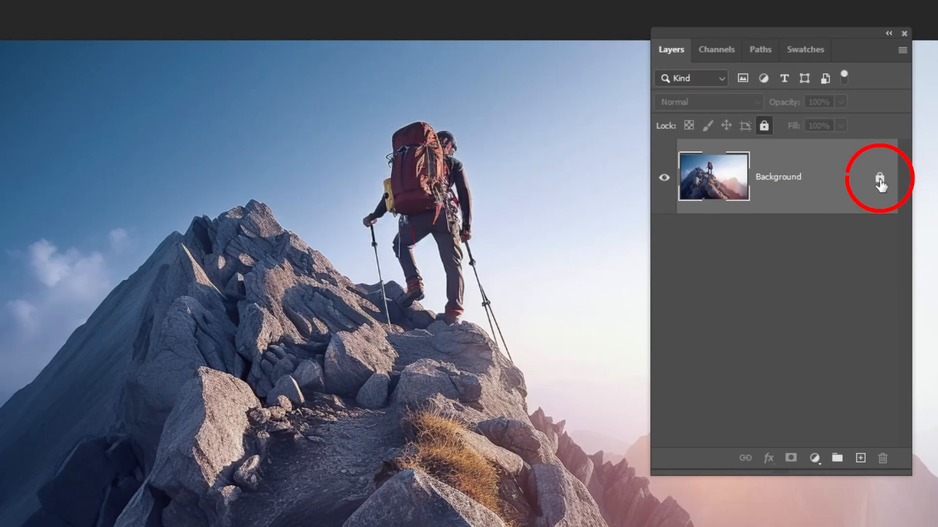
left_click(878, 176)
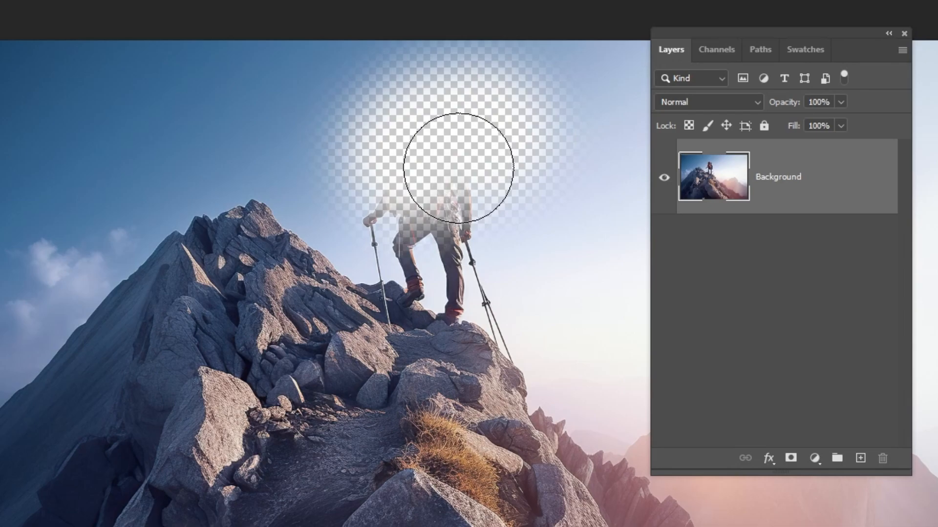
left_click_drag(455, 173, 266, 158)
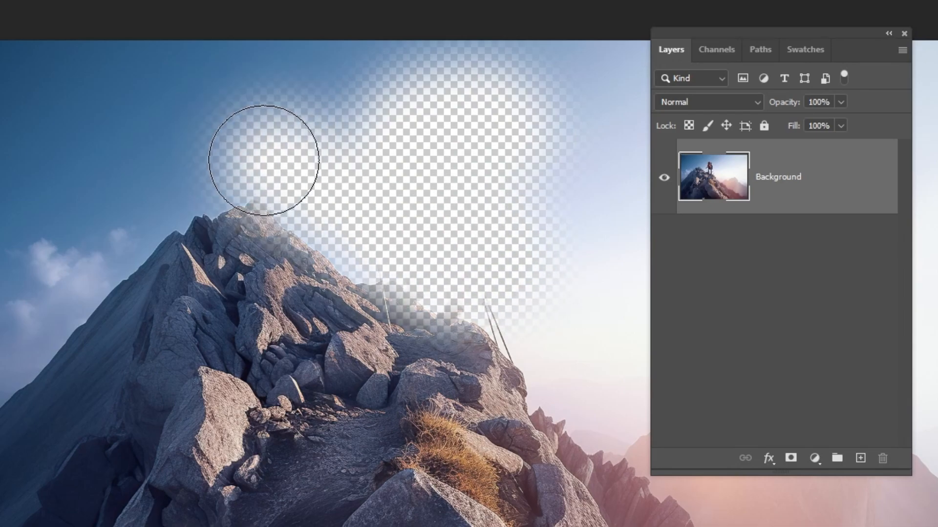
left_click_drag(263, 160, 122, 293)
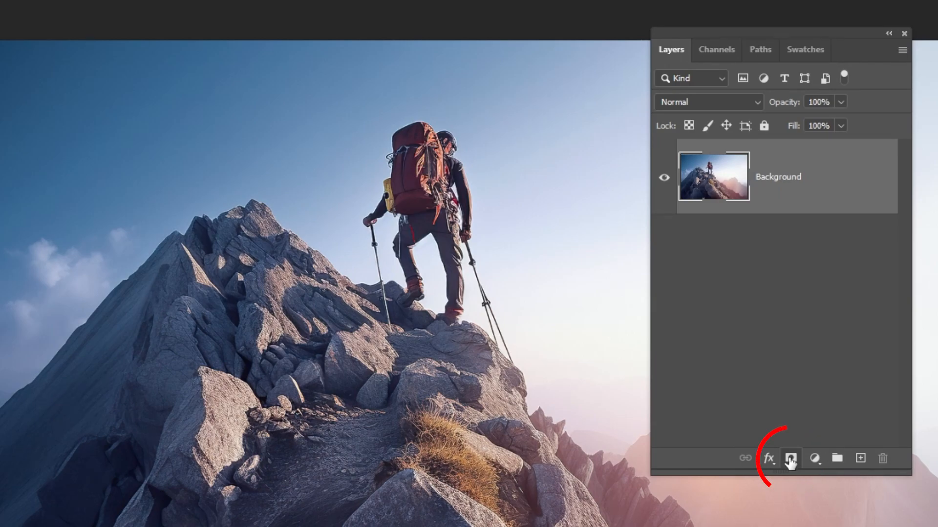
Add a layer mask to the hiker photo, paint on it beside the hiker, then reselect the photo thumbnail
left_click(790, 458)
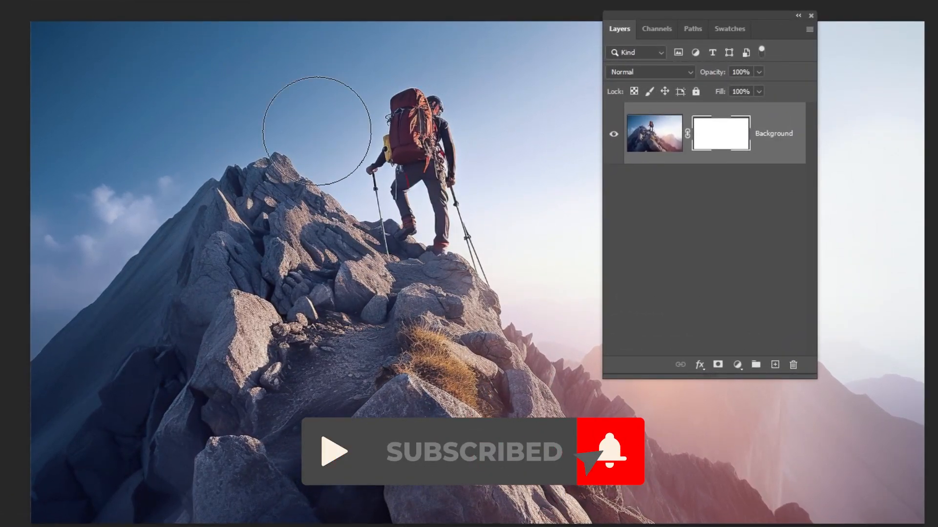
left_click_drag(317, 128, 450, 254)
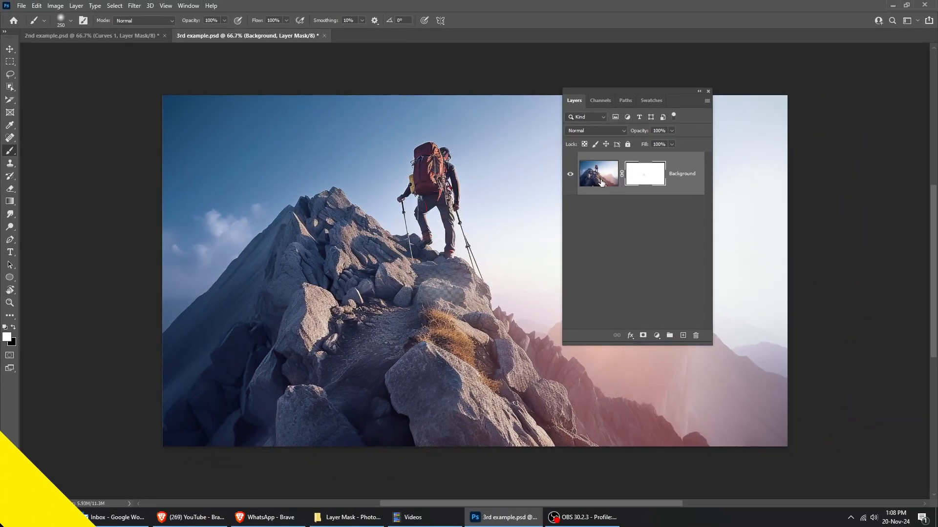
left_click(88, 39)
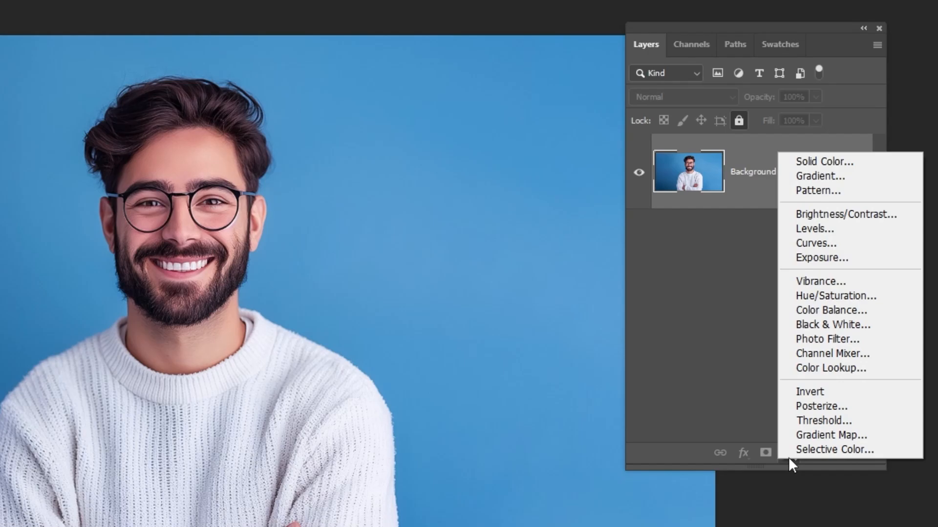
mouse_move(822, 251)
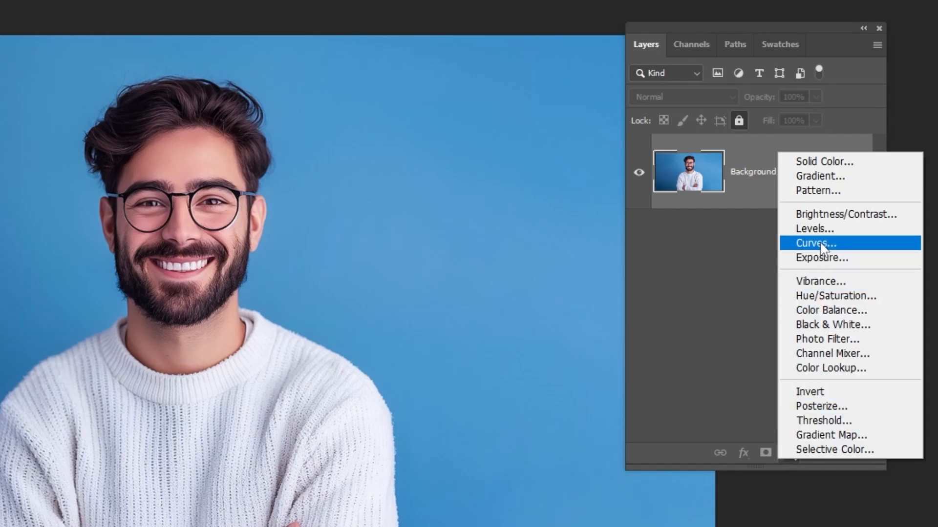
Add a Curves adjustment layer that darkens the whole portrait, and pick the Brush for its mask
left_click(815, 243)
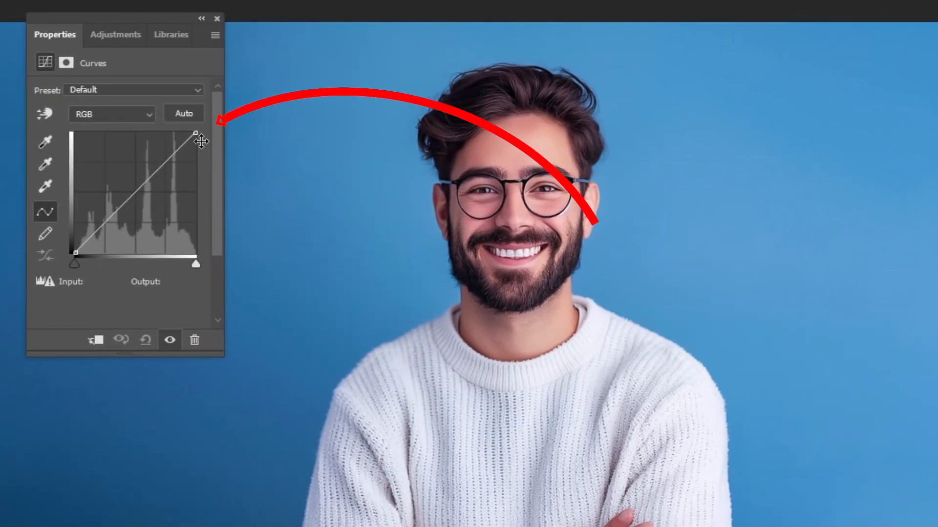
left_click_drag(195, 132, 196, 215)
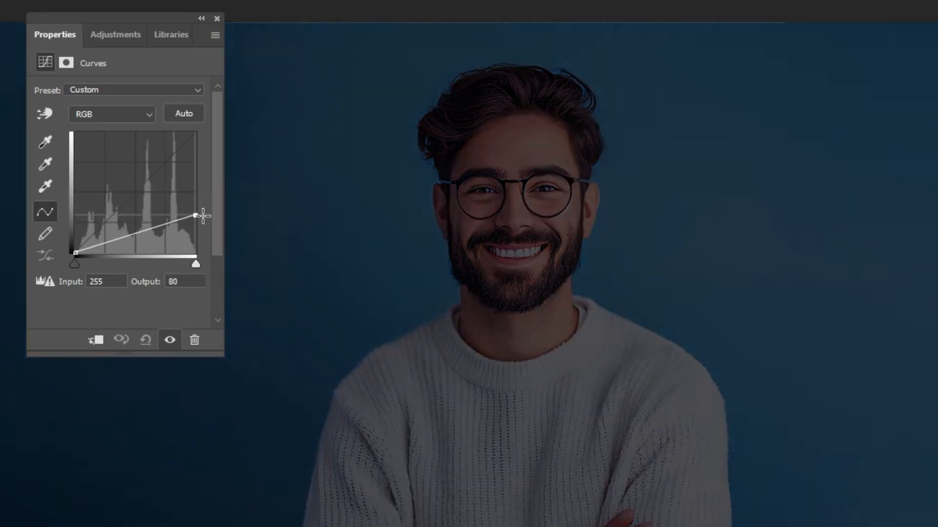
left_click_drag(202, 215, 196, 217)
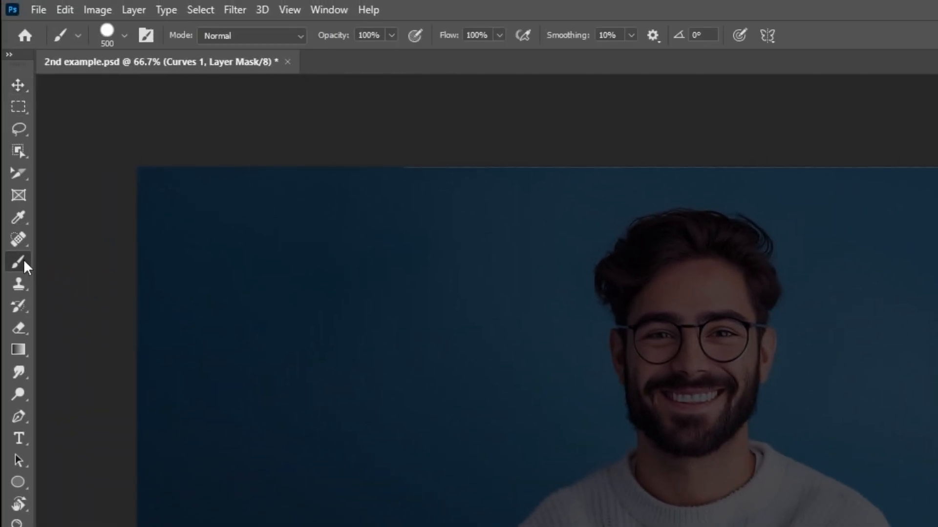
left_click(125, 36)
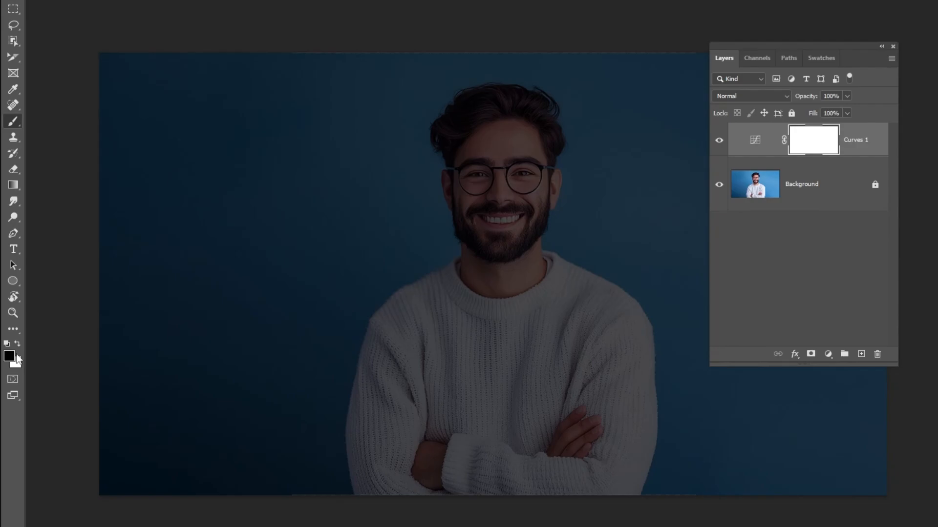
mouse_move(491, 206)
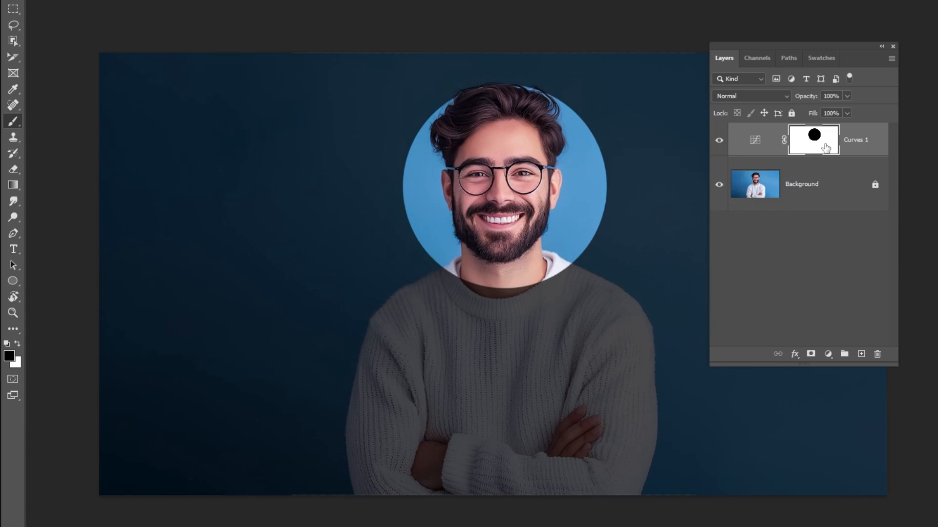
Open the Curves mask properties, then hide the Properties panel from the Window menu
double_click(813, 139)
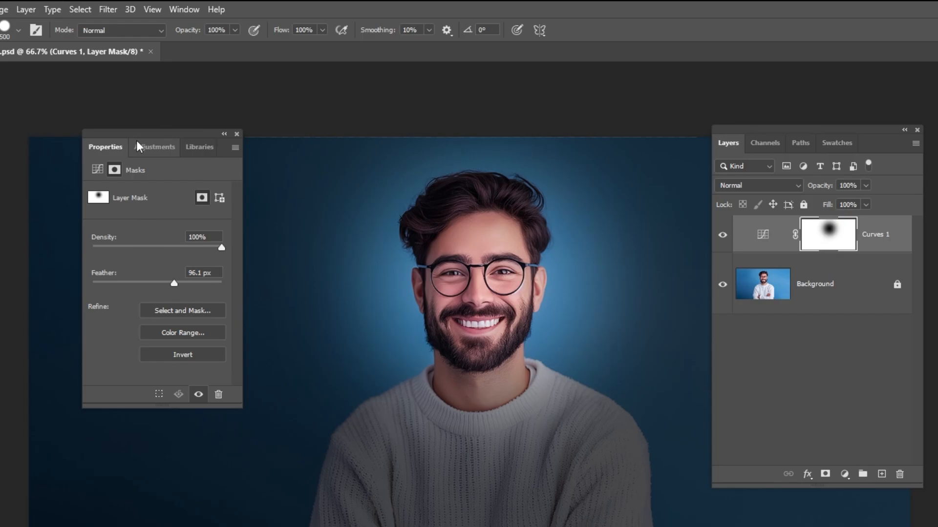
left_click(193, 9)
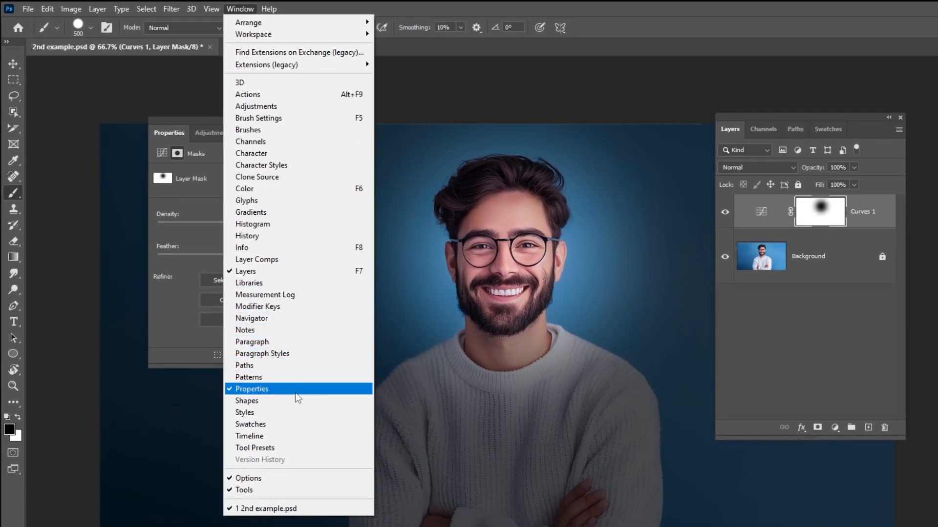
left_click(251, 389)
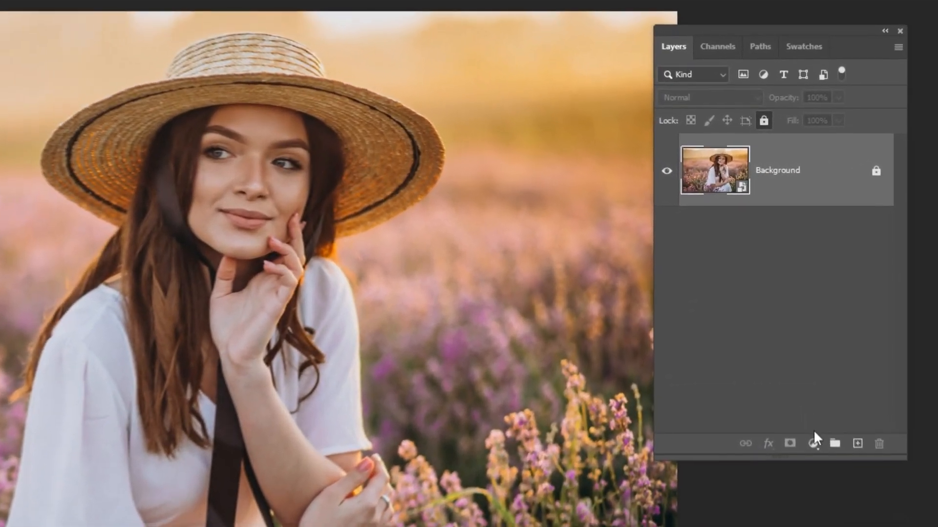
Add a Color Lookup layer with a warm 3D LUT look and start painting its mask over the woman
left_click(812, 443)
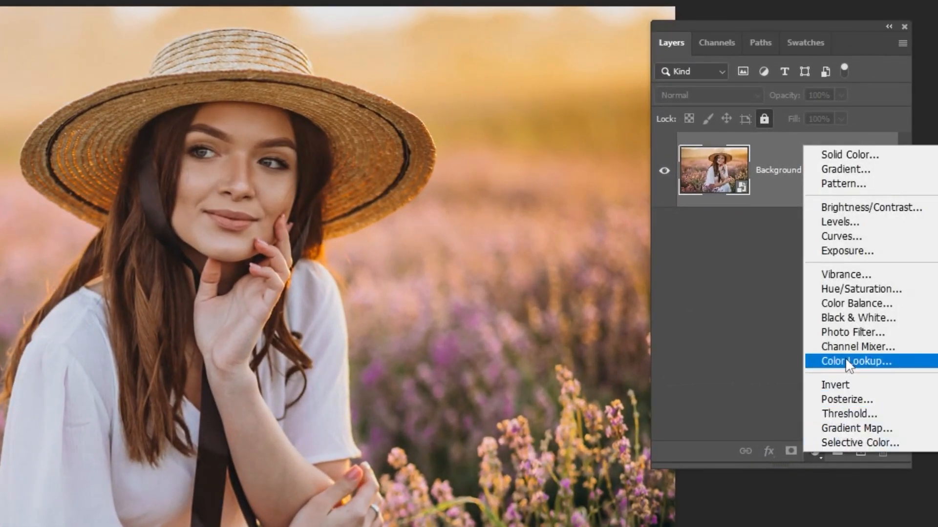
left_click(857, 361)
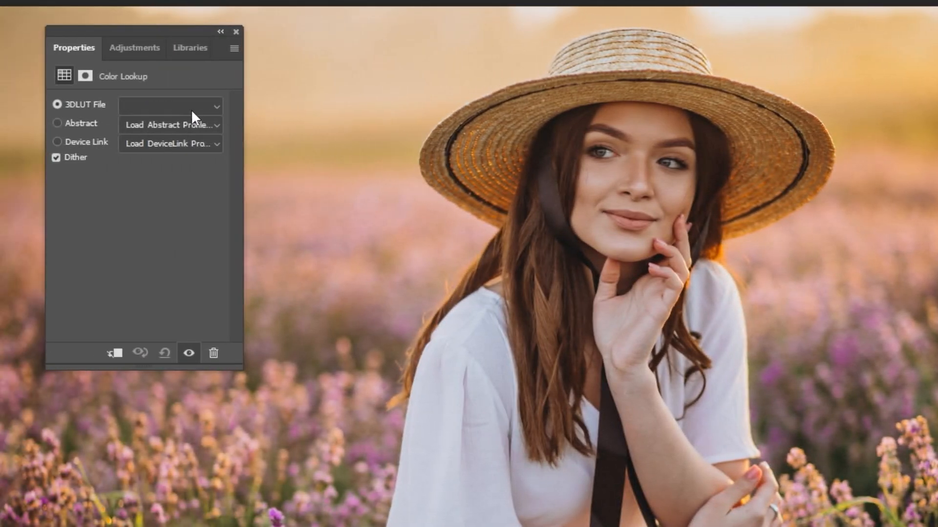
left_click(169, 106)
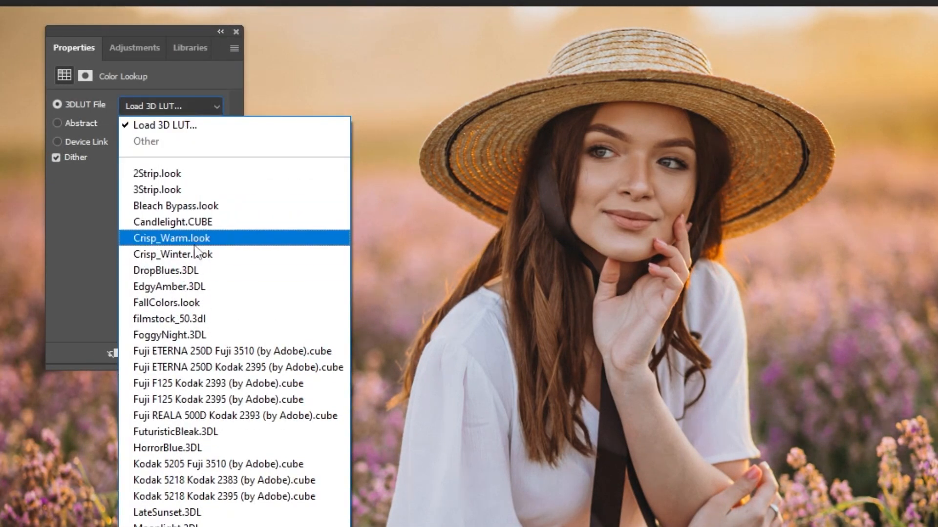
left_click(164, 302)
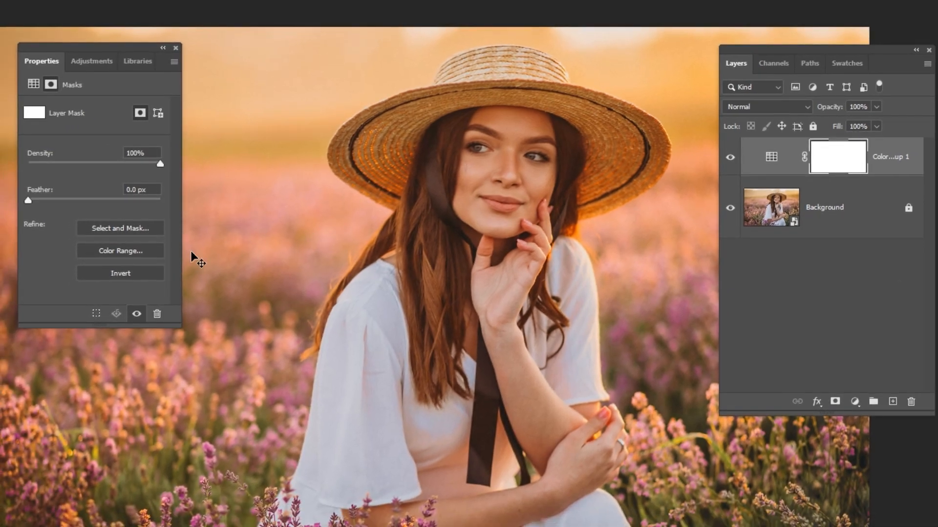
left_click(120, 273)
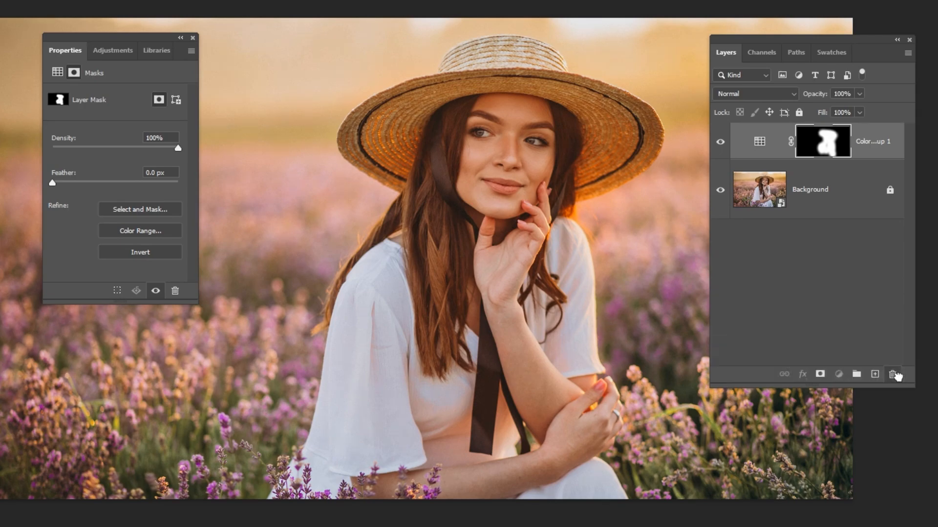
Replace the painted Color Lookup layer with a FallColors one masked from Select Subject
left_click(893, 373)
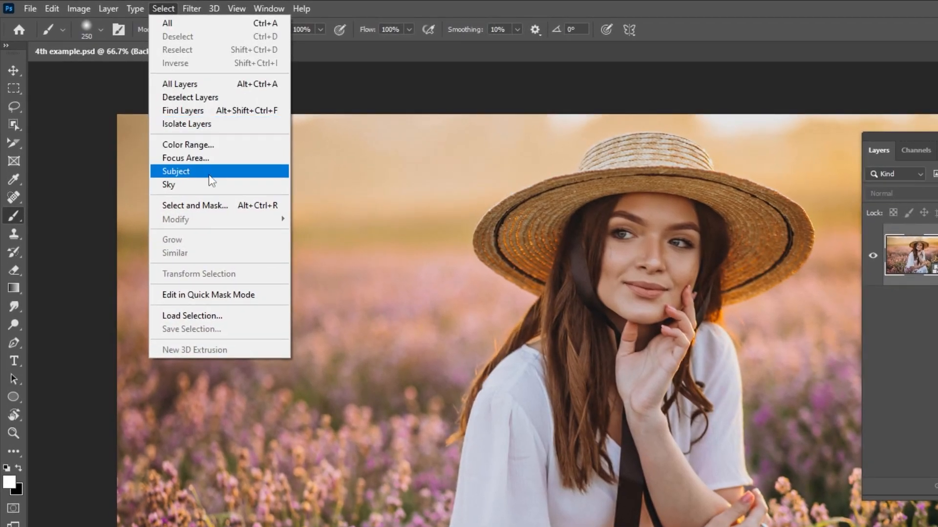
left_click(176, 171)
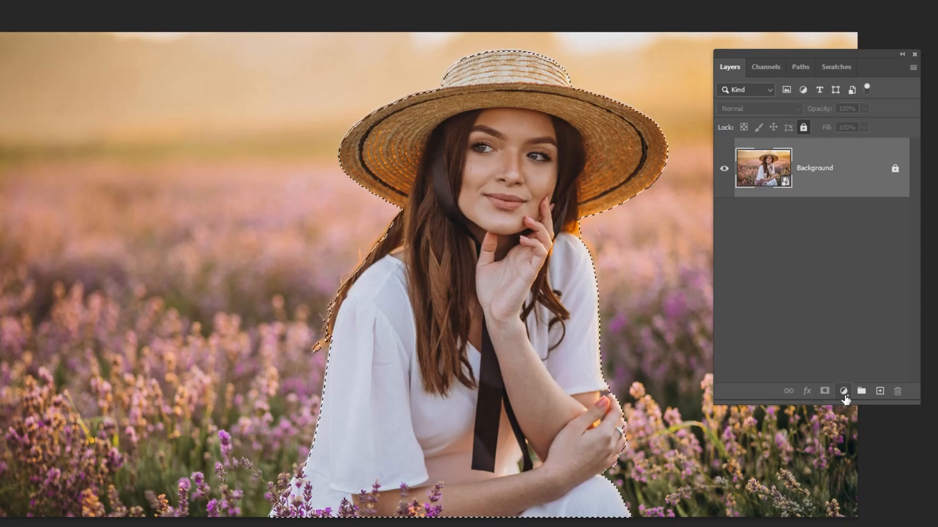
left_click(843, 390)
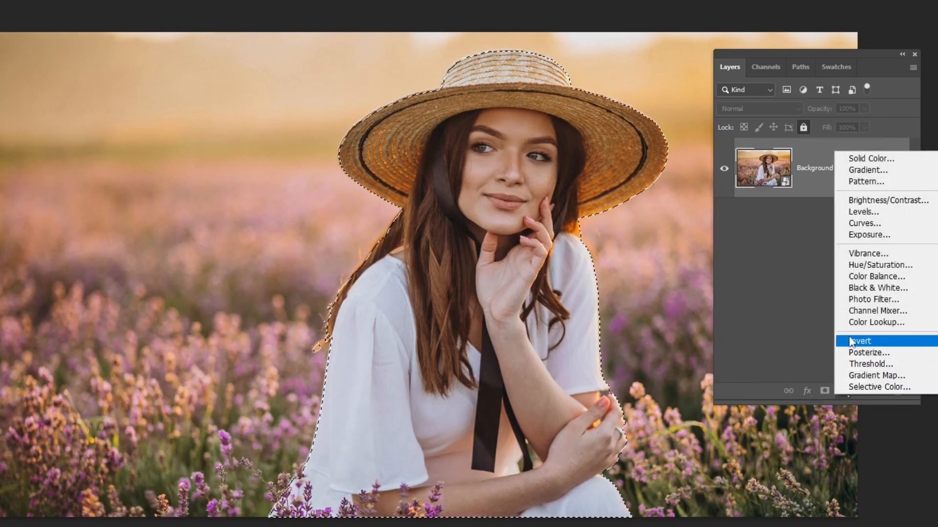
left_click(875, 322)
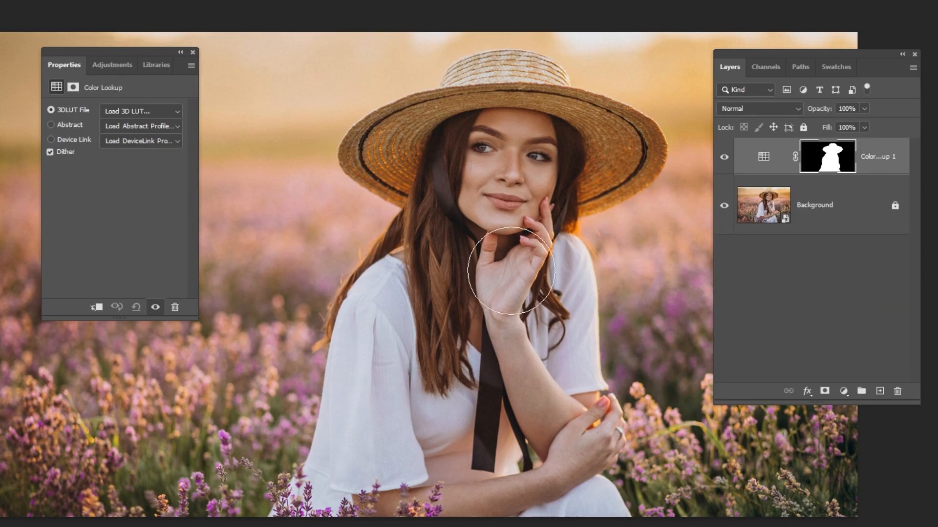
left_click(140, 111)
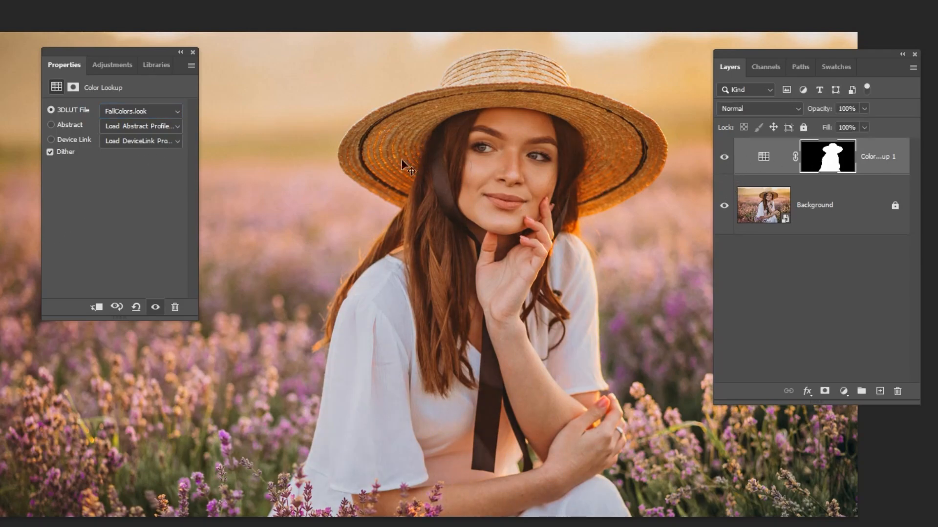
left_click(192, 52)
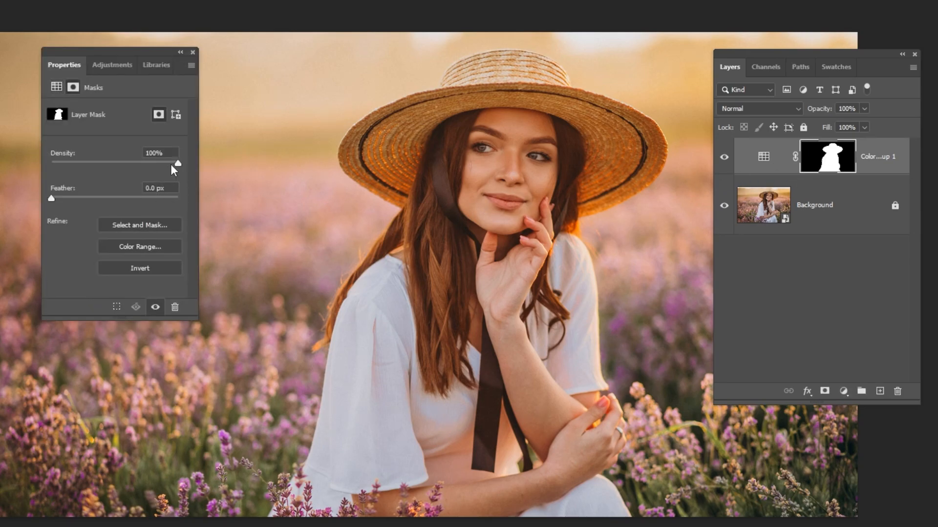
Toggle the grade and compare mask densities of 0%, 45% and 100%, settling near 59%
left_click_drag(178, 163, 125, 163)
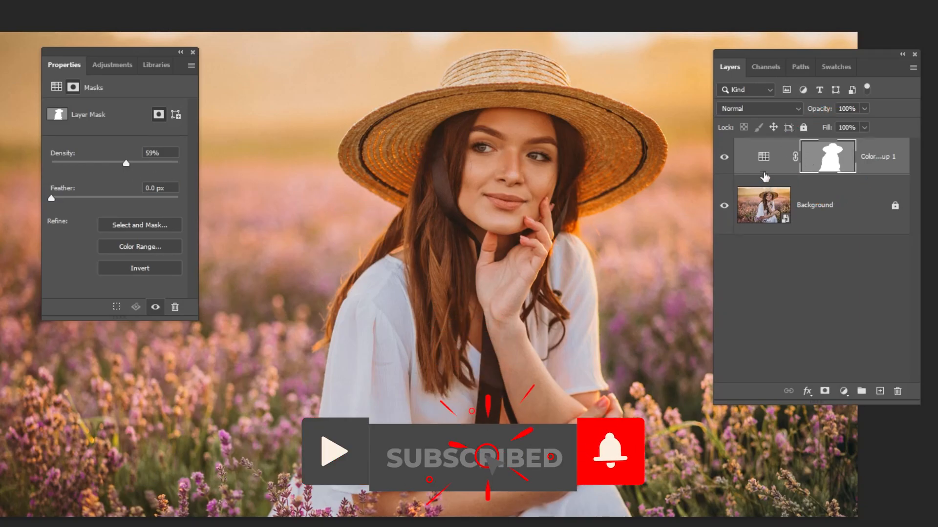
left_click(724, 157)
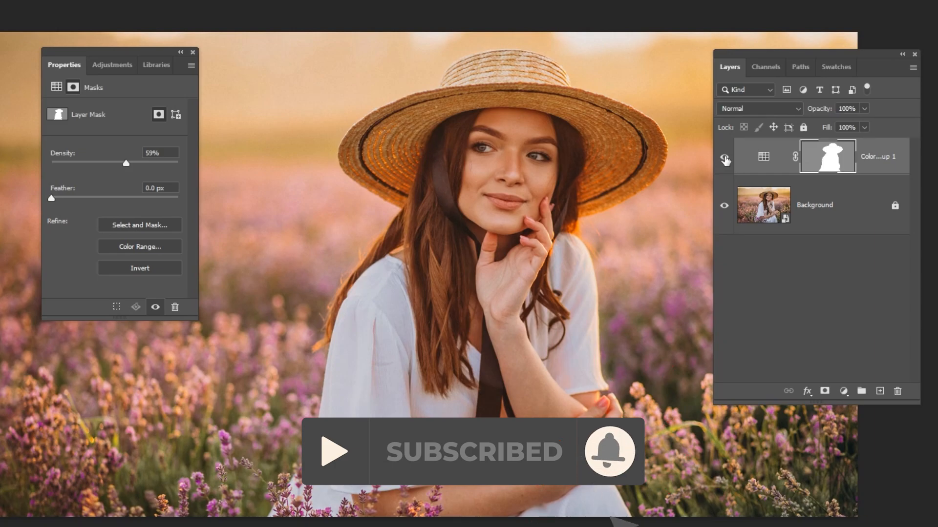
left_click(724, 157)
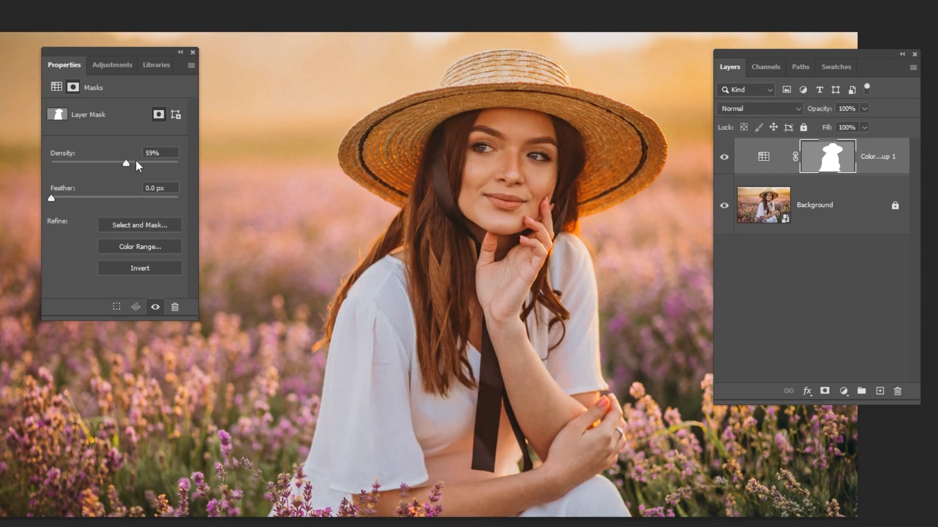
left_click_drag(124, 163, 51, 162)
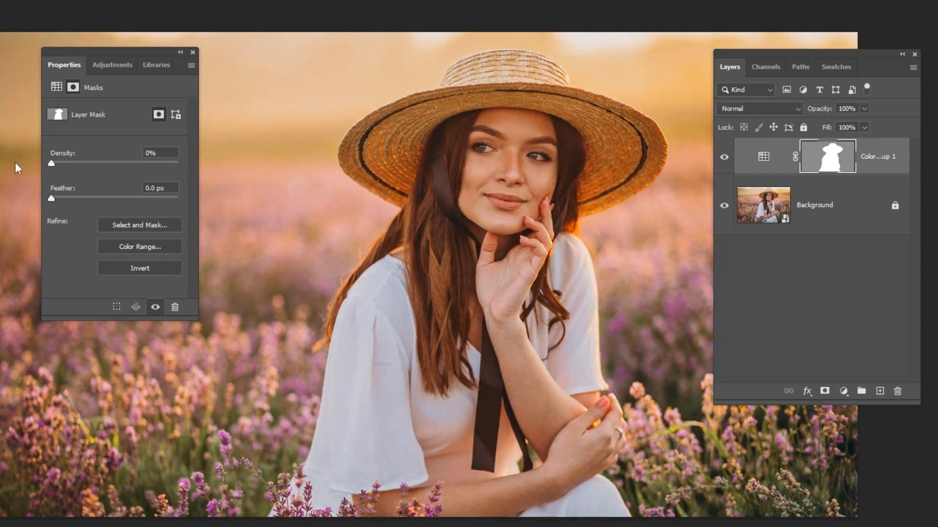
left_click_drag(51, 163, 87, 163)
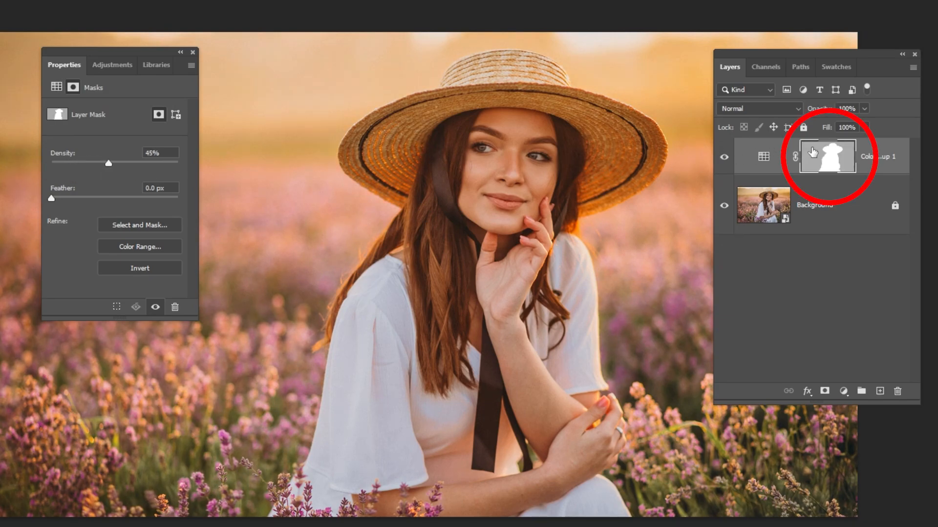
left_click_drag(109, 163, 178, 162)
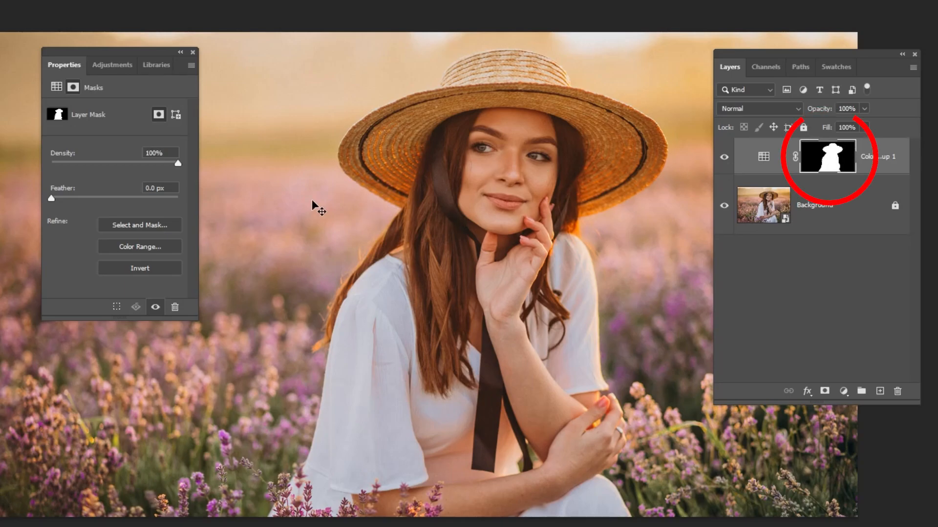
left_click_drag(178, 162, 125, 163)
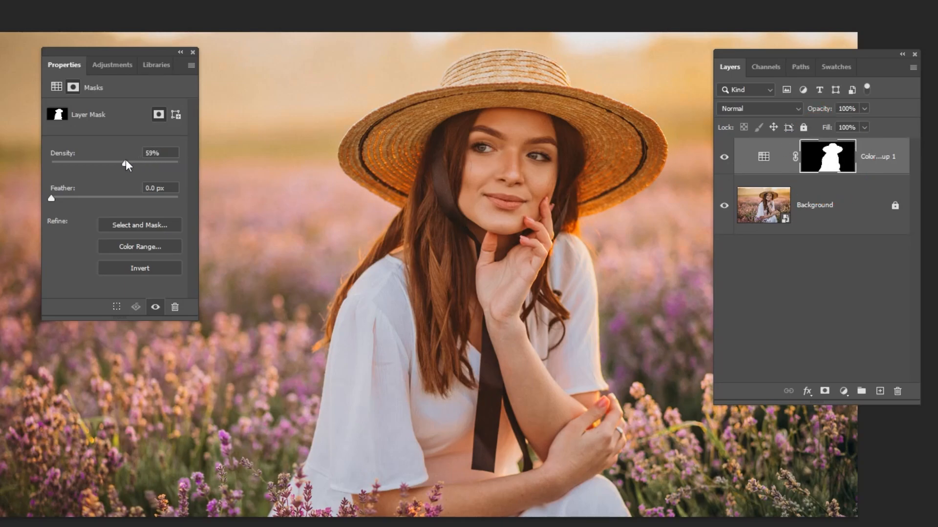
left_click_drag(126, 163, 119, 163)
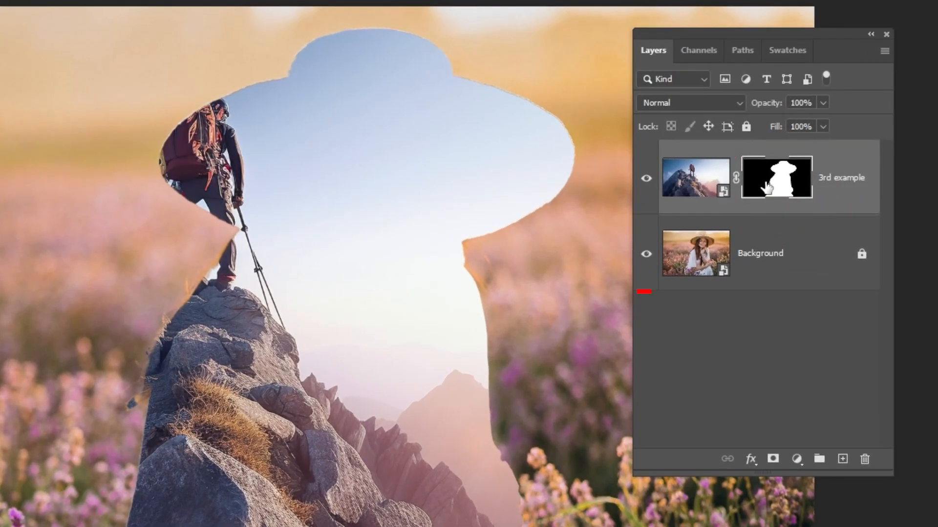
Copy the silhouette mask onto the Background layer and toggle the hiker layer to check it
left_click_drag(776, 177, 775, 209)
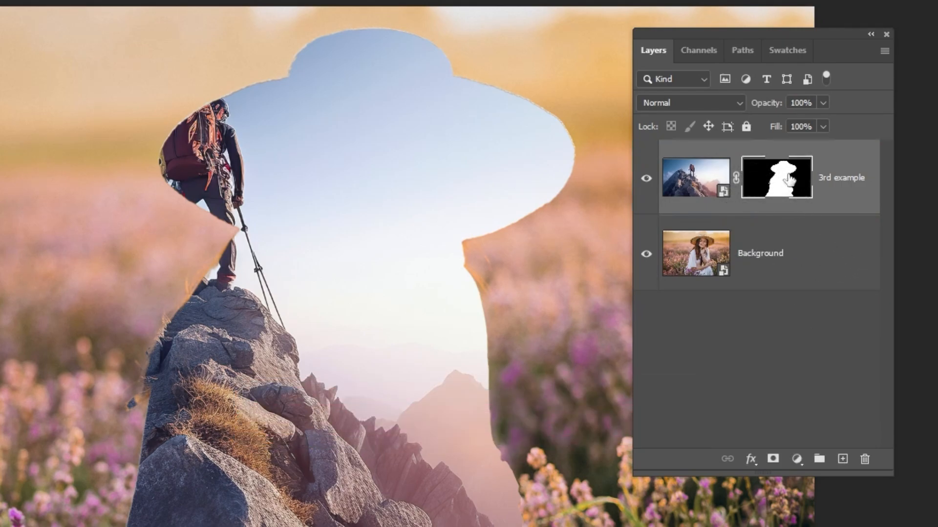
left_click(781, 253)
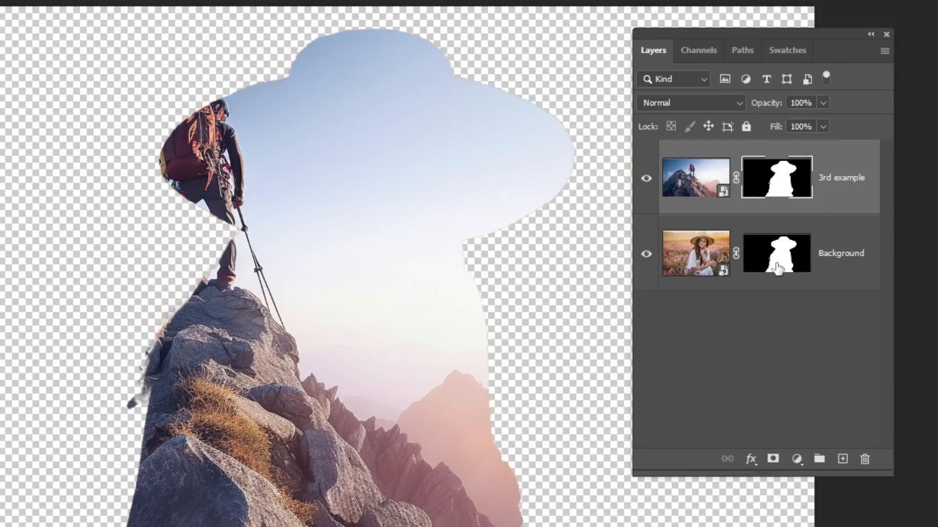
left_click(646, 178)
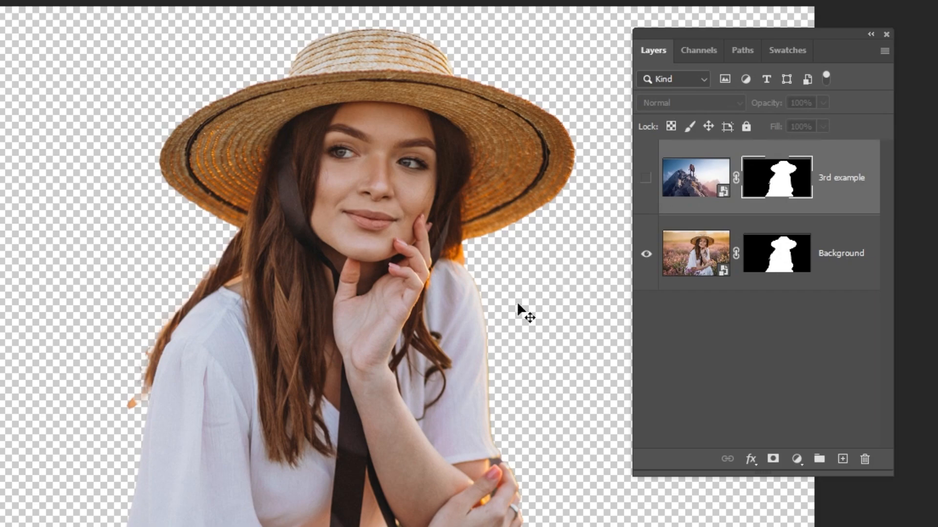
left_click(645, 178)
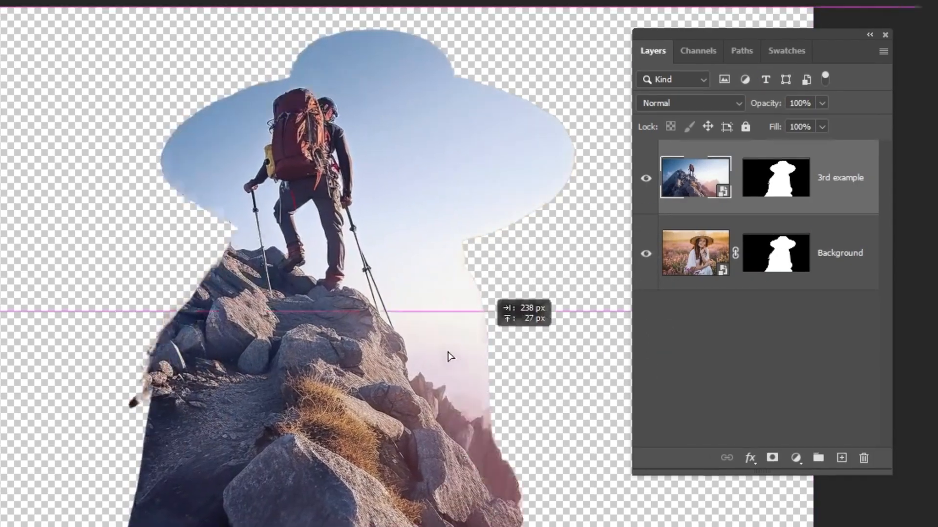
Put the hiker photo under Free Transform inside the woman's silhouette mask for resizing
key("Ctrl+t")
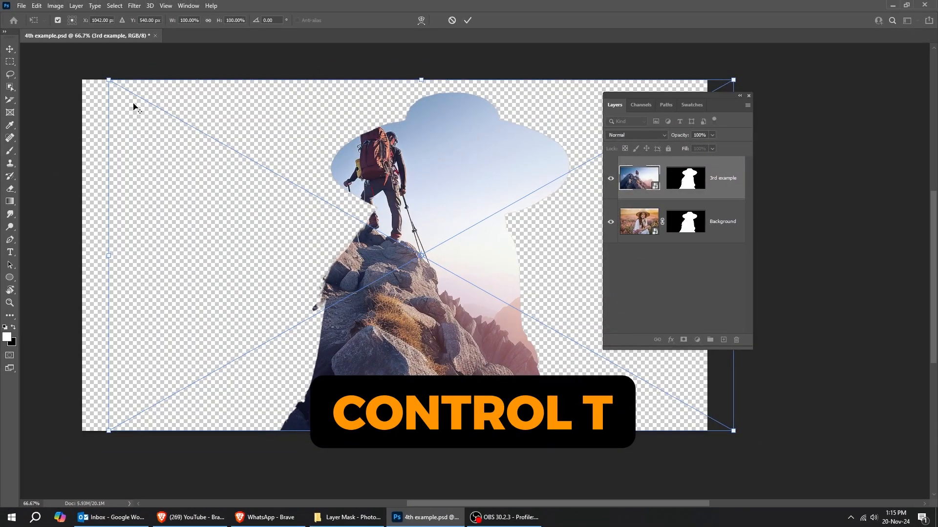